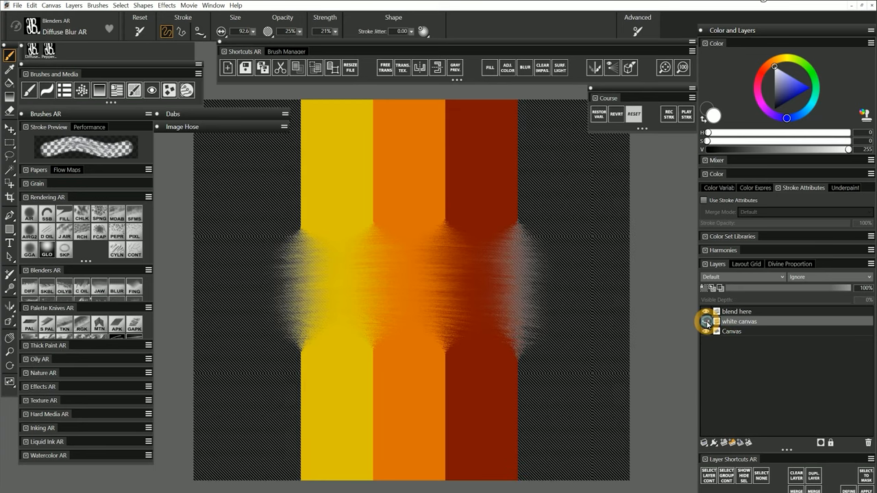
Toggle visibility of the white canvas and blend here layers to compare the blends.
click(705, 320)
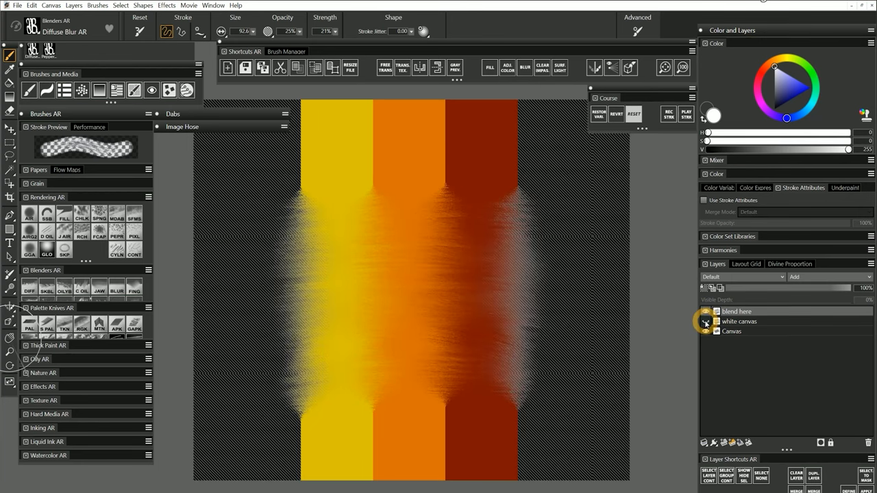
click(704, 320)
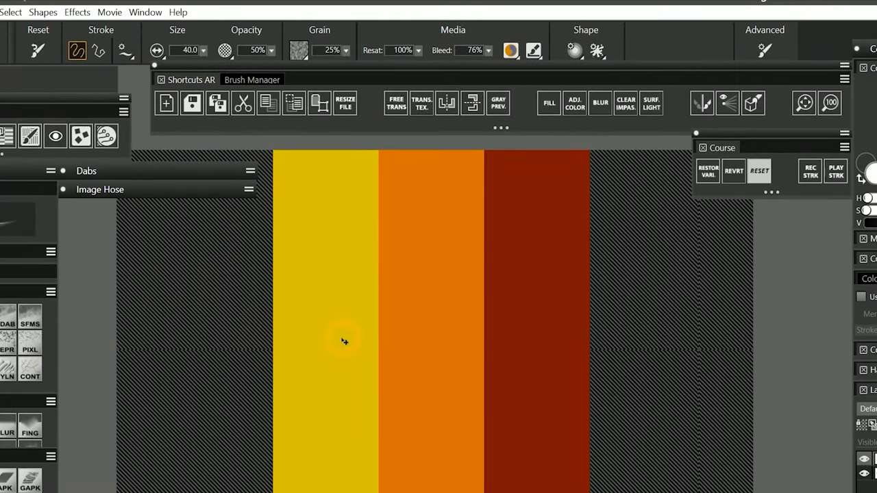
mouse_move(437, 39)
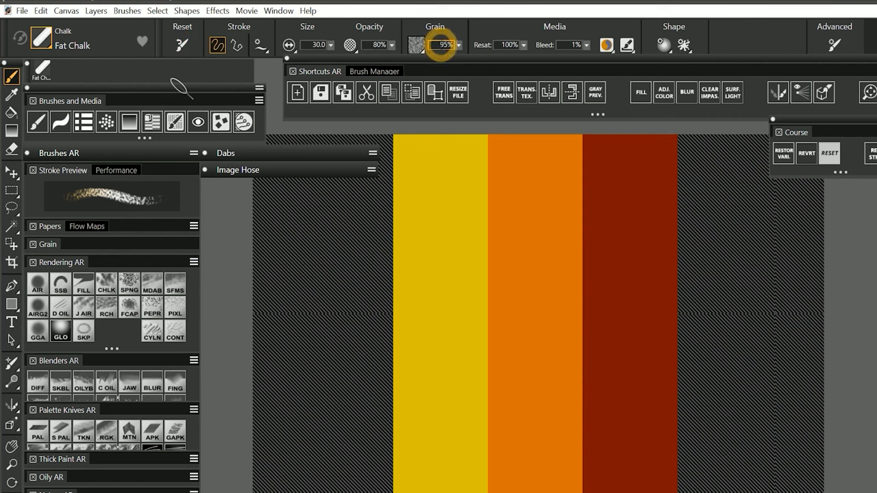
Set Fat Chalk grain expression to None at 0%, then review its resaturation, bleed and opacity values.
click(447, 44)
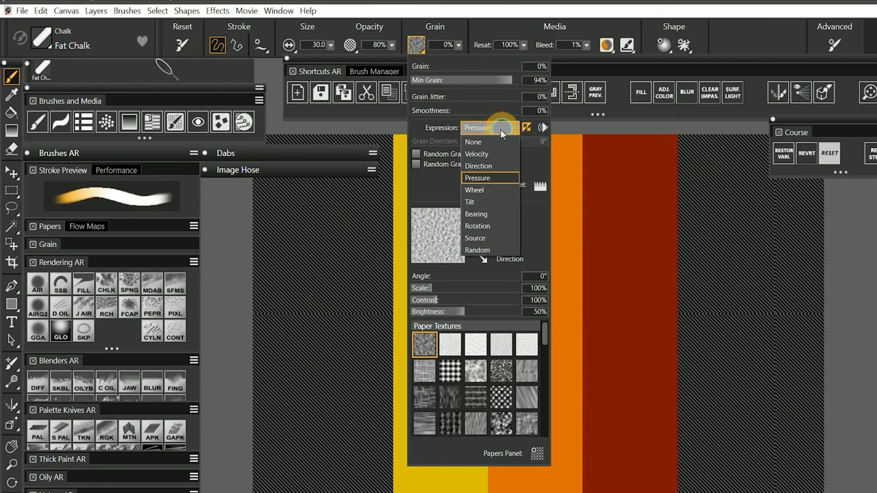
click(472, 141)
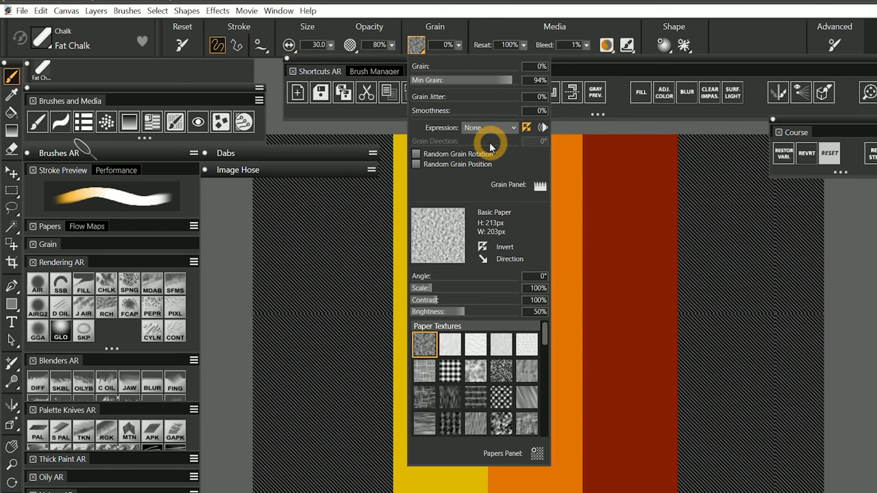
click(606, 45)
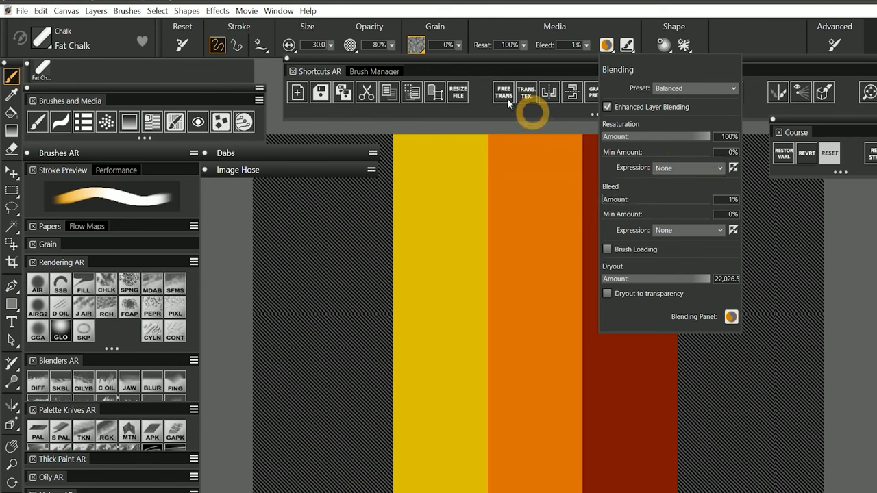
click(351, 44)
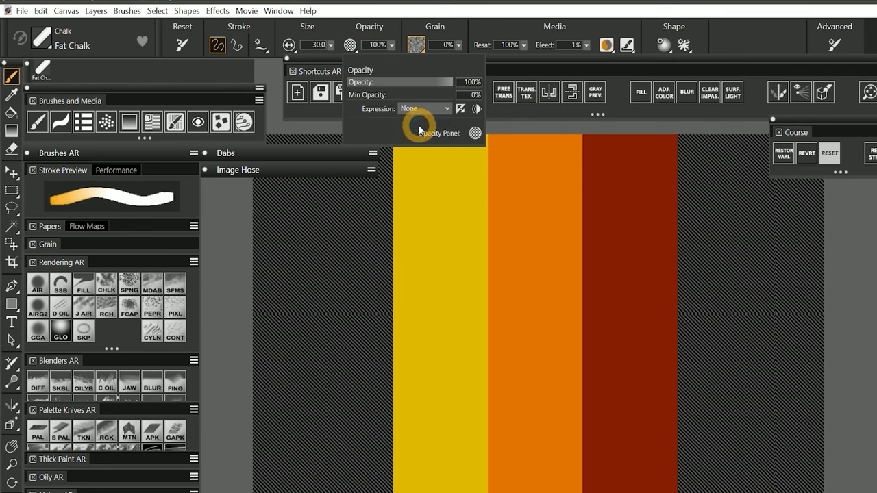
mouse_move(427, 121)
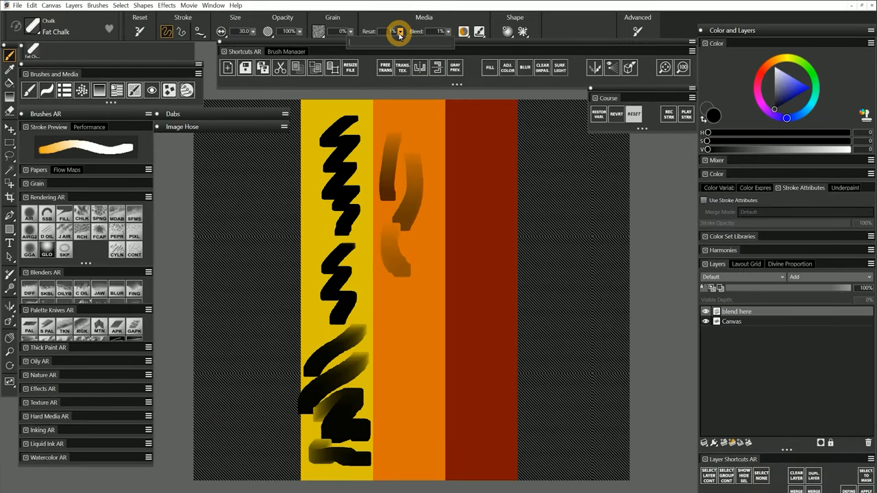
Lower the chalk's resaturation and paint a black test stroke across the orange stripe.
drag(391, 31, 394, 43)
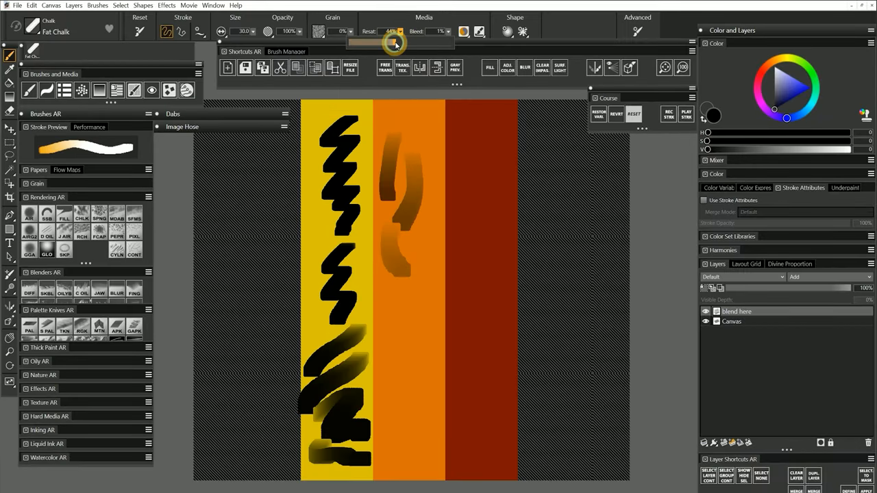
drag(422, 267, 395, 367)
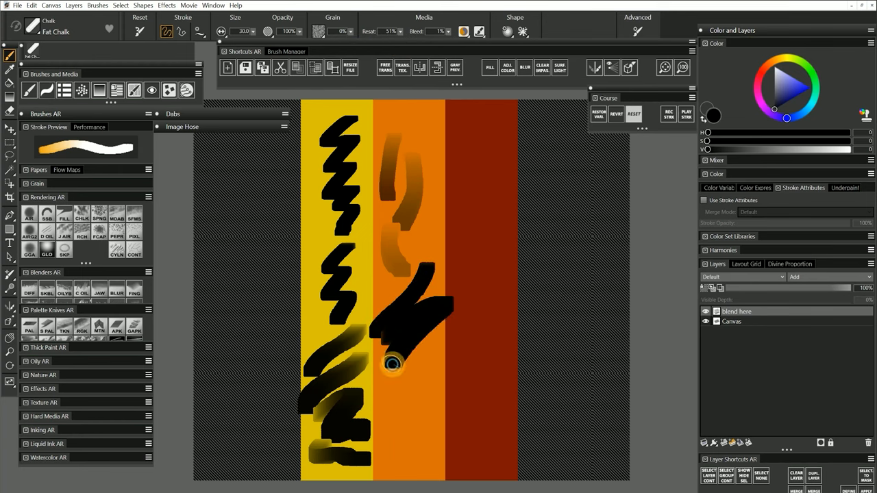
drag(392, 365, 471, 351)
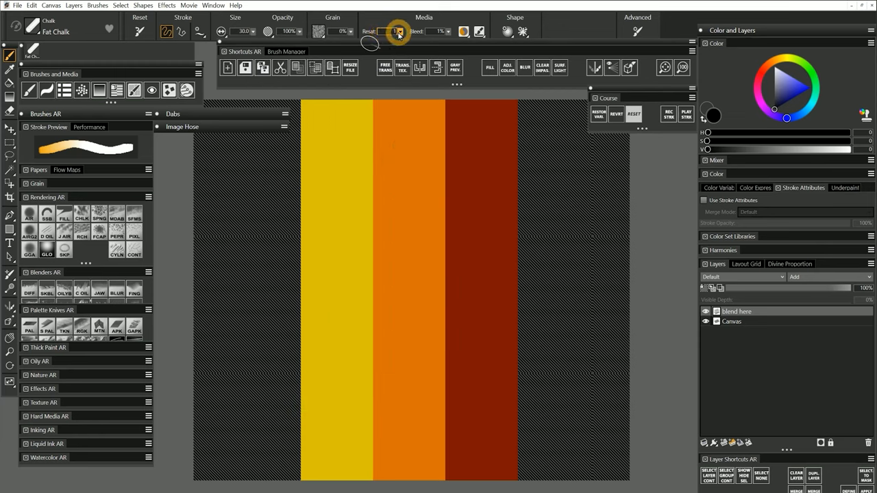
Set resaturation very low and paint red zigzags plus a vertical red stroke on the dark canvas.
drag(343, 123, 315, 185)
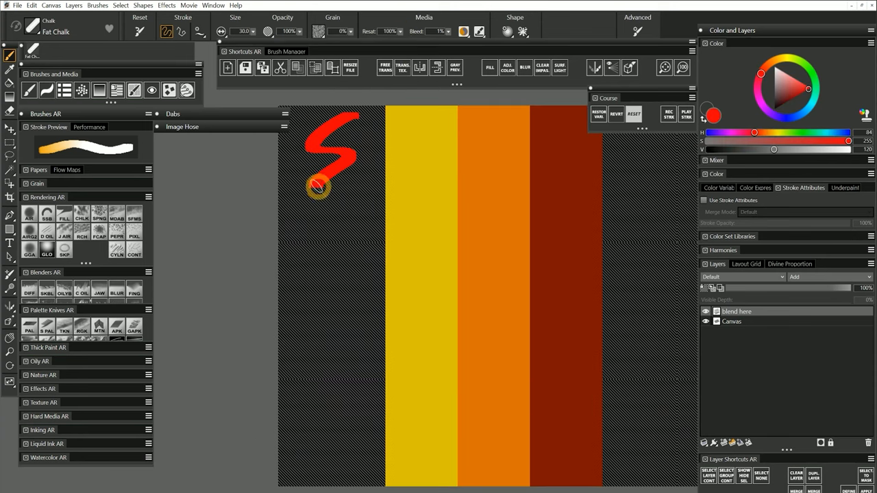
drag(318, 185, 332, 244)
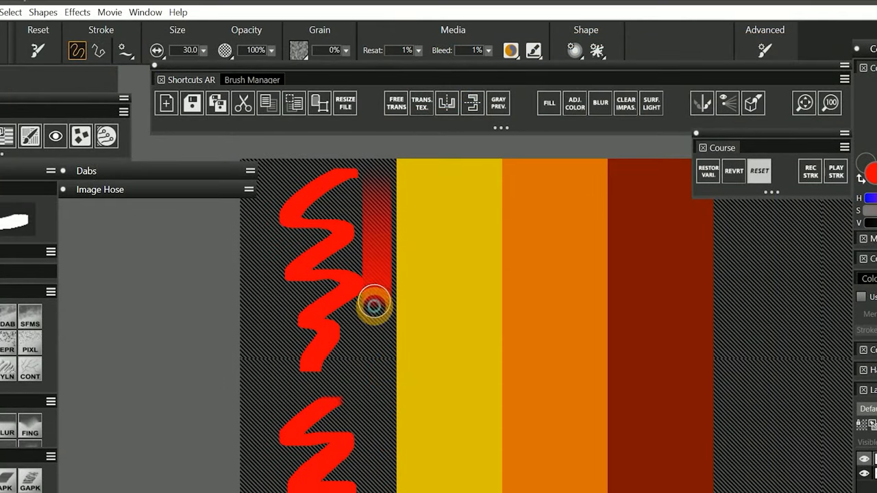
drag(372, 304, 378, 253)
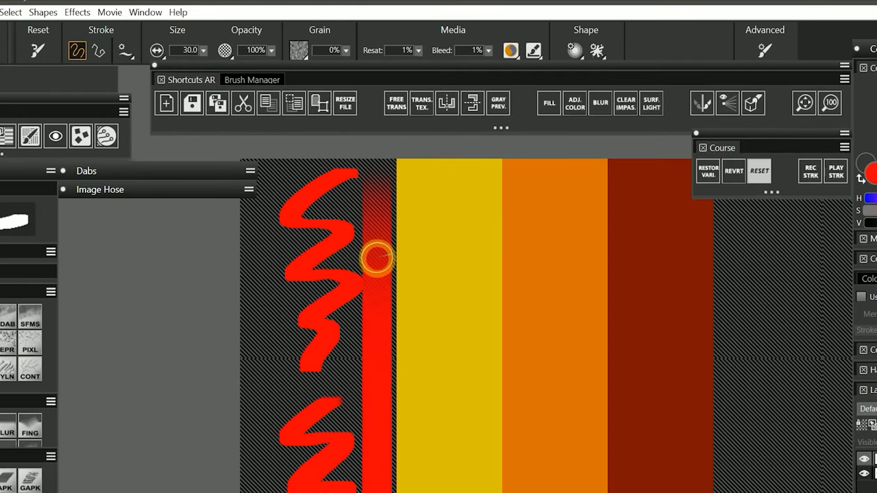
mouse_move(378, 259)
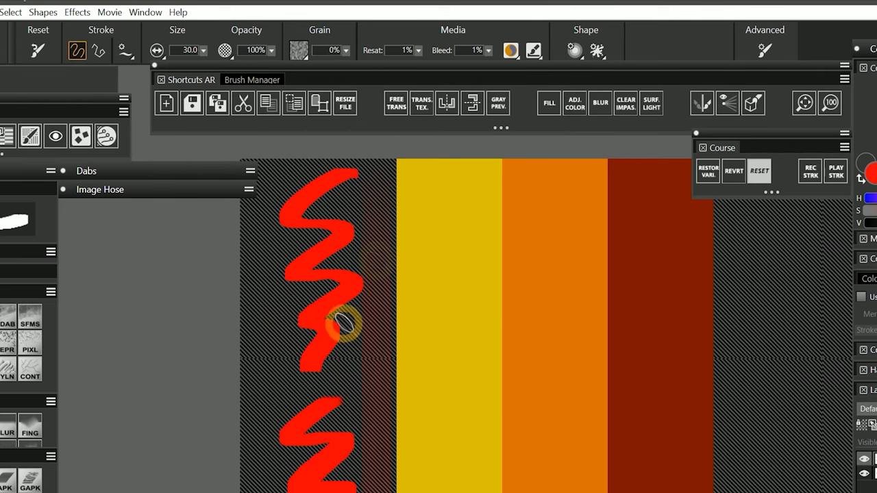
Paint a vertical stroke fading from white to pink beside the zigzags.
click(509, 51)
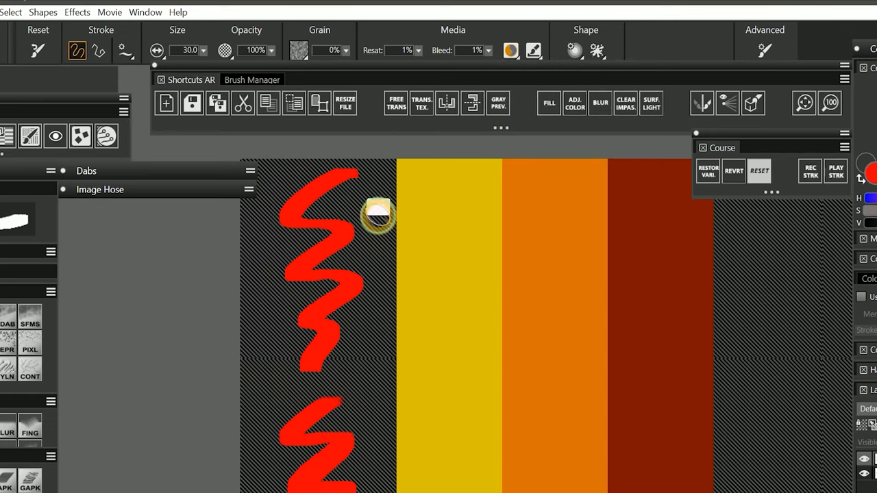
drag(378, 212, 381, 408)
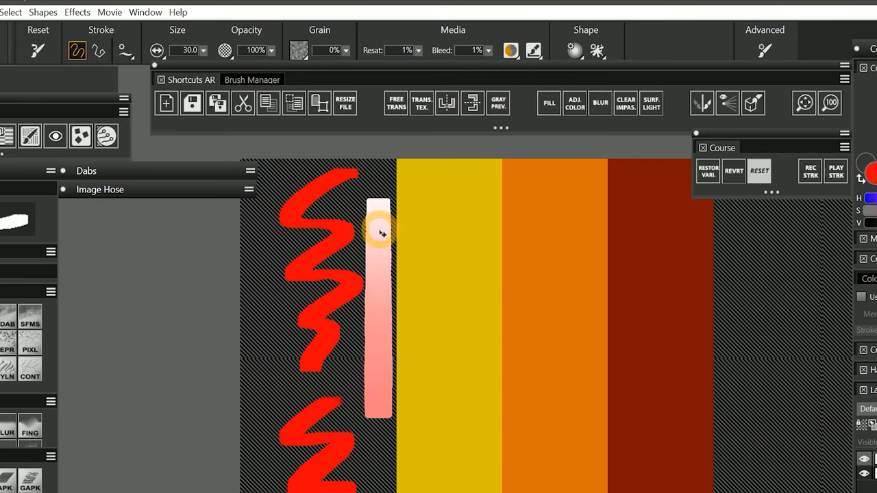
Adjust size and spacing, then paint two vertical strokes of separate pale dabs.
click(156, 49)
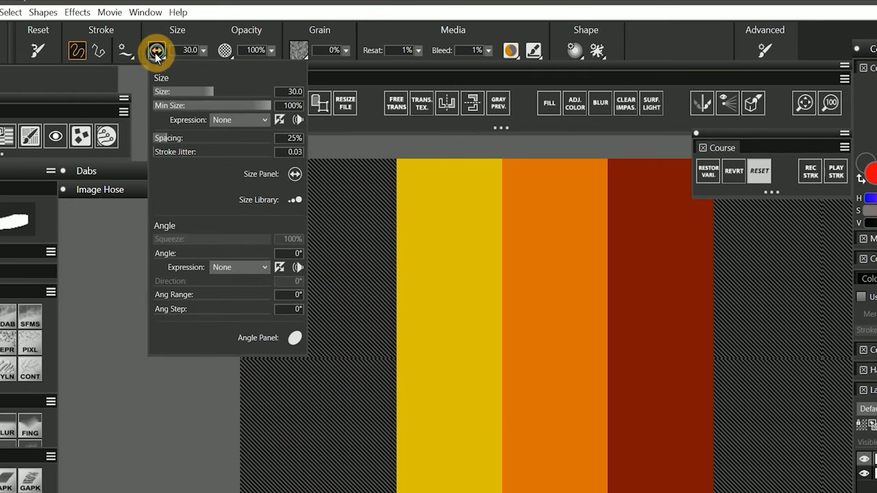
drag(183, 137, 263, 137)
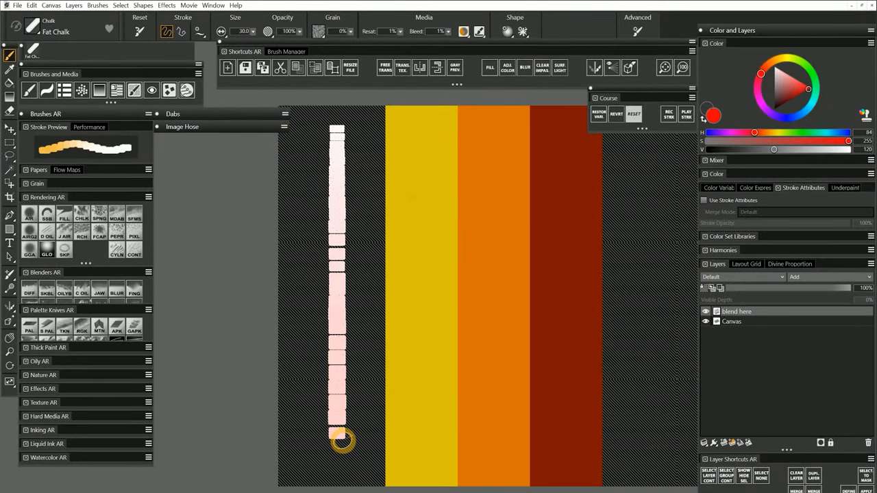
drag(342, 438, 359, 280)
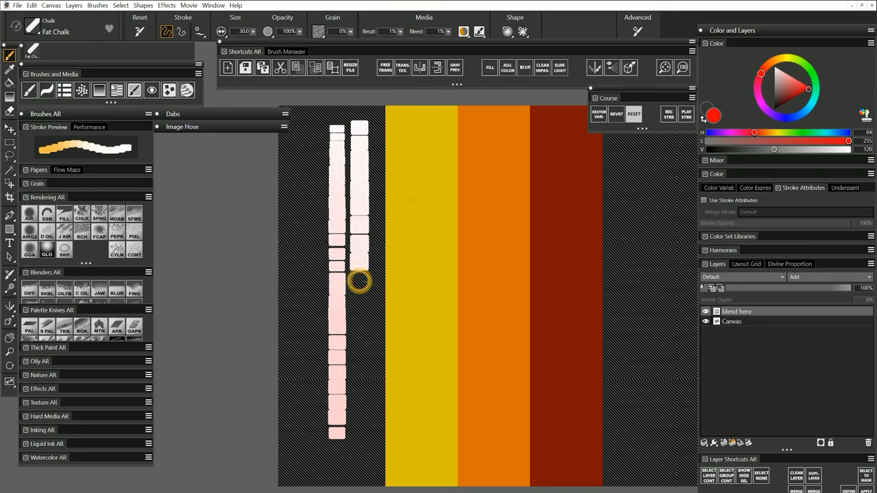
drag(359, 280, 363, 445)
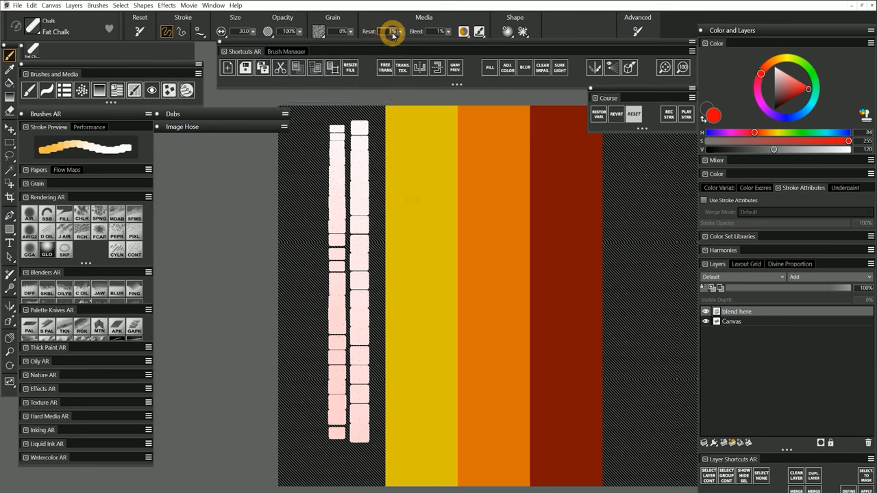
Adjust resaturation and bleed, then scribble red chalk across the orange stripes.
drag(307, 126, 307, 304)
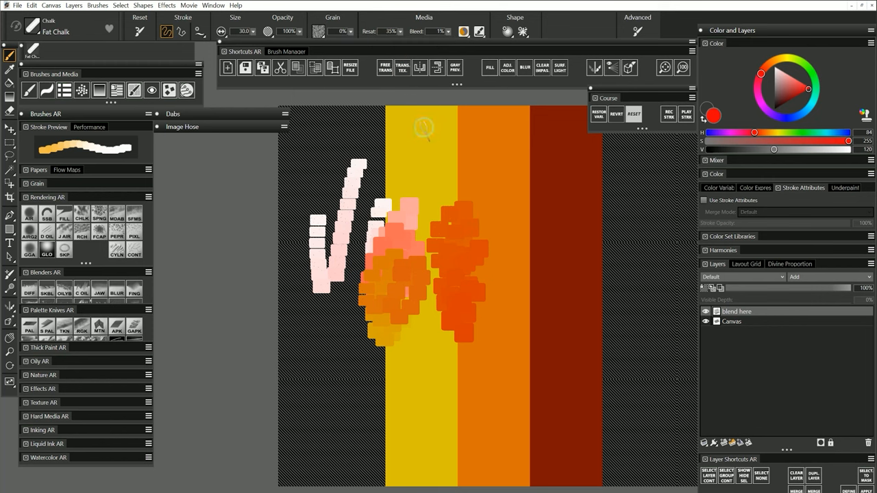
drag(377, 161, 509, 289)
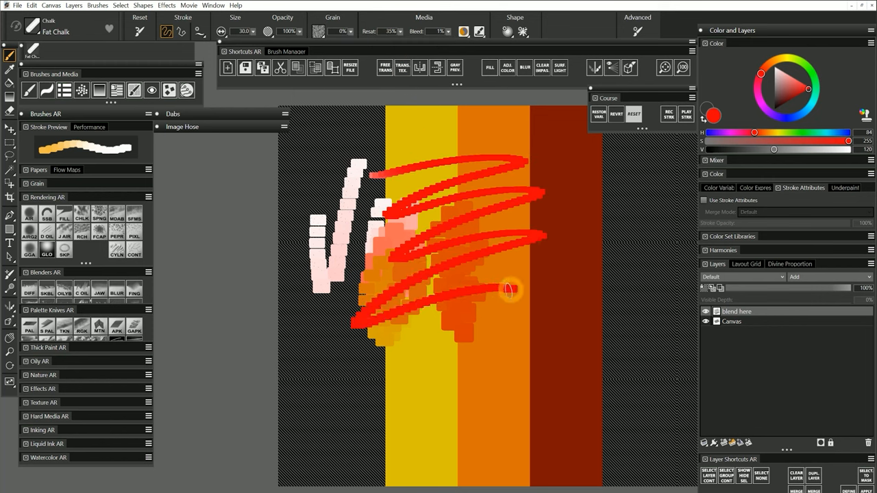
drag(509, 291, 494, 381)
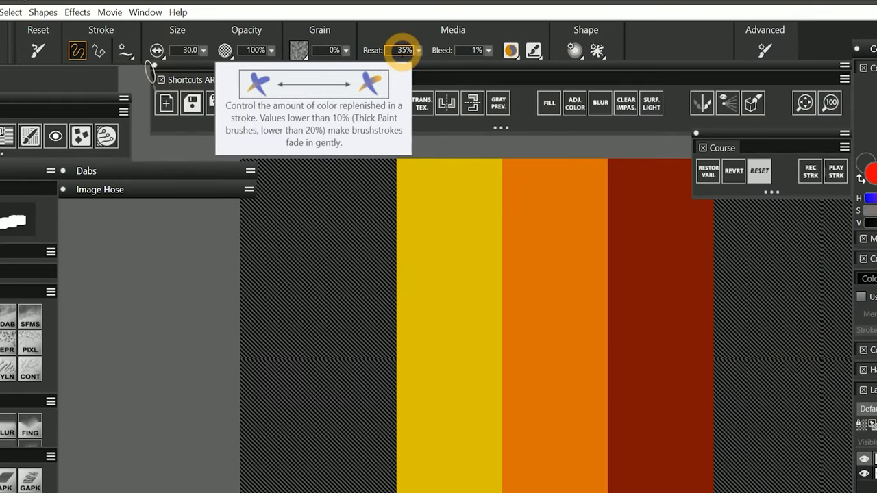
mouse_move(473, 50)
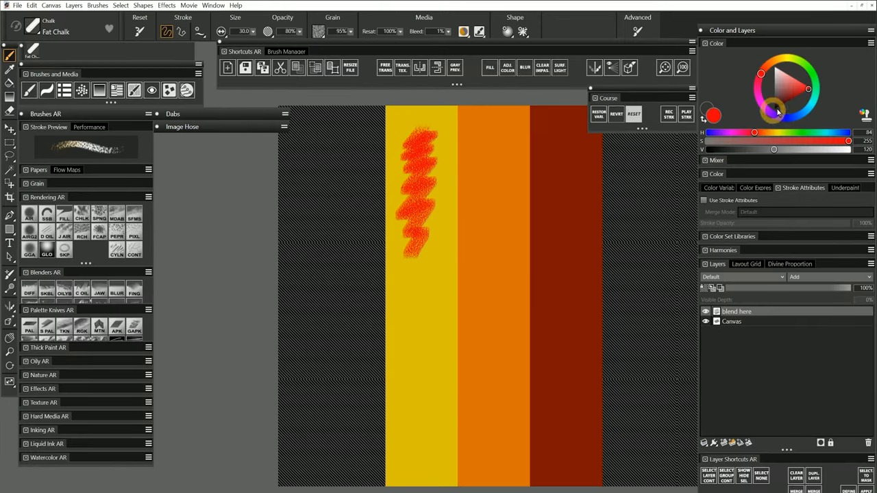
Scribble red chalk down the yellow stripe to compare against the earlier strokes.
drag(411, 185, 418, 369)
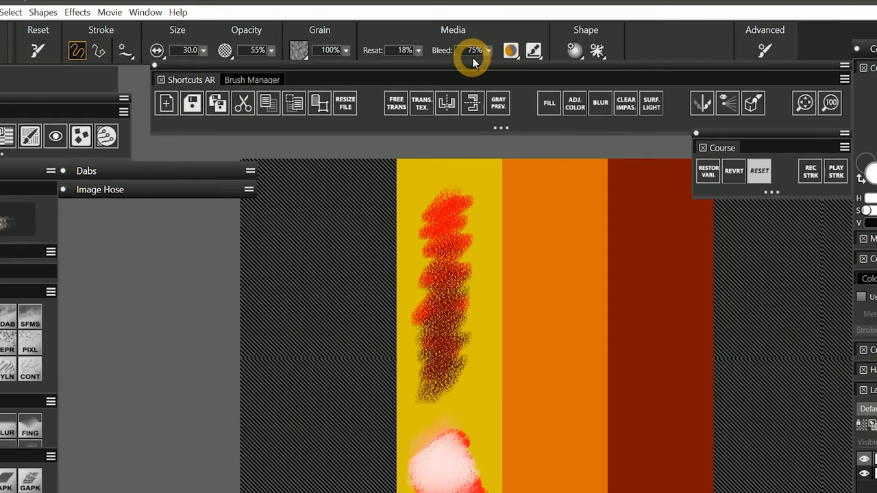
mouse_move(475, 49)
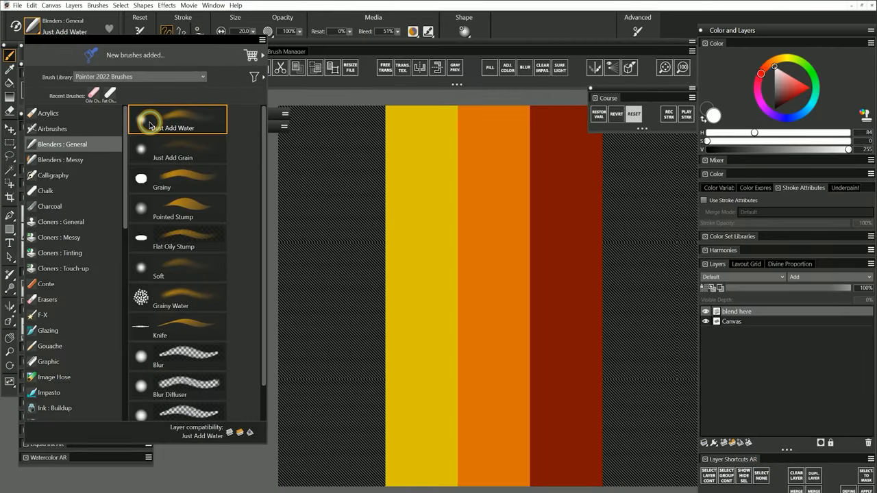
Load the Just Add Water blender and dismiss its size and opacity popups.
click(287, 45)
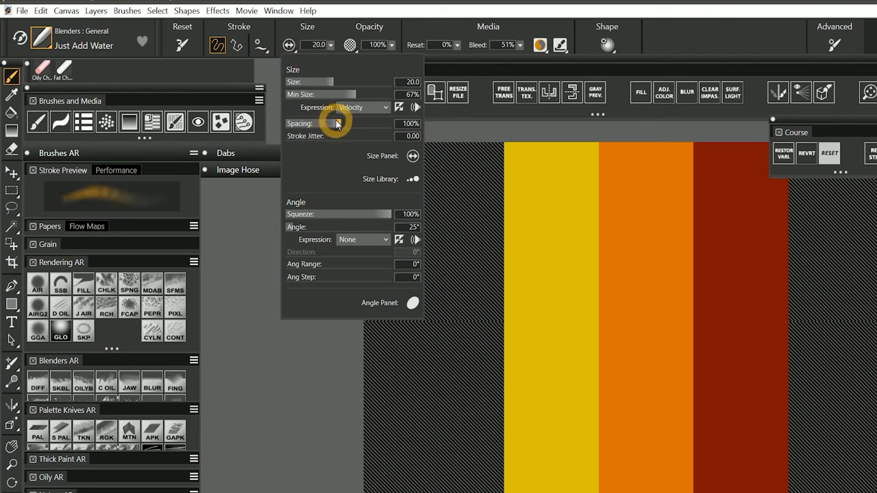
mouse_move(337, 123)
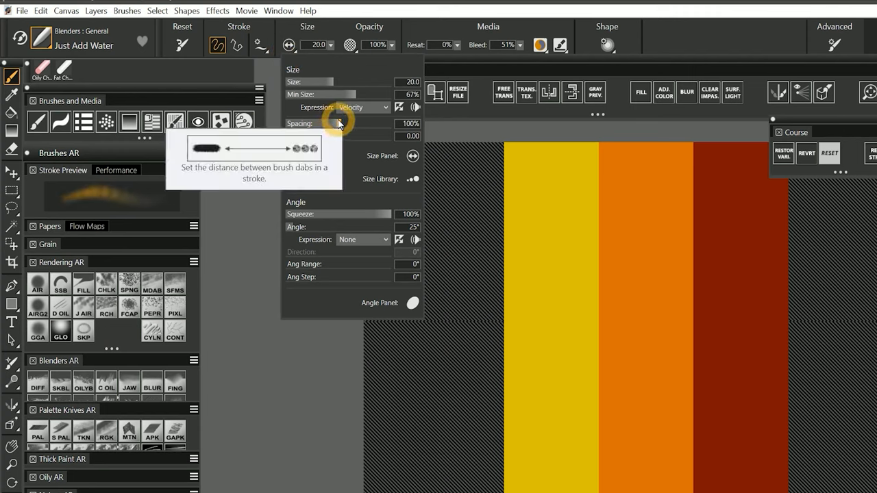
click(353, 44)
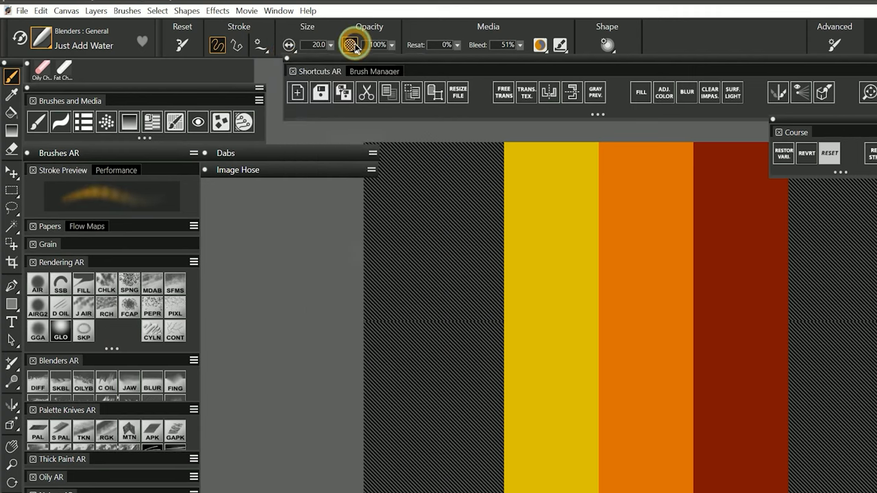
click(351, 44)
text(0)
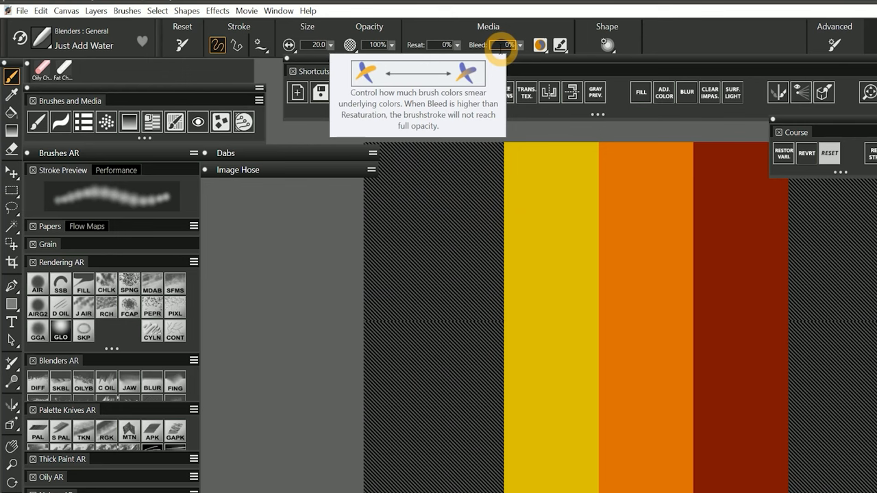
mouse_move(500, 45)
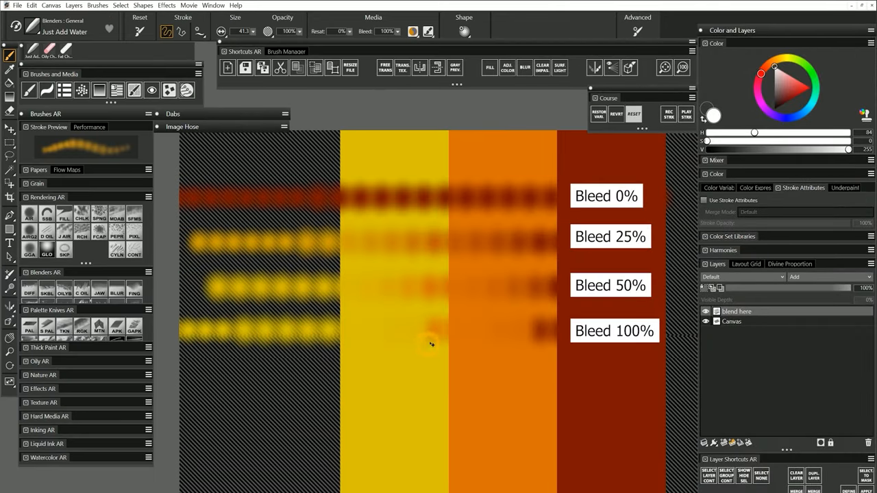
mouse_move(400, 291)
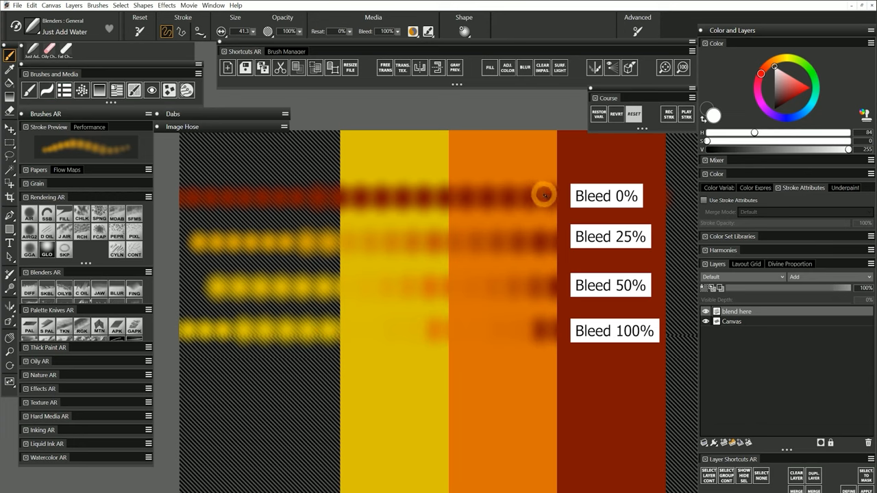
mouse_move(547, 194)
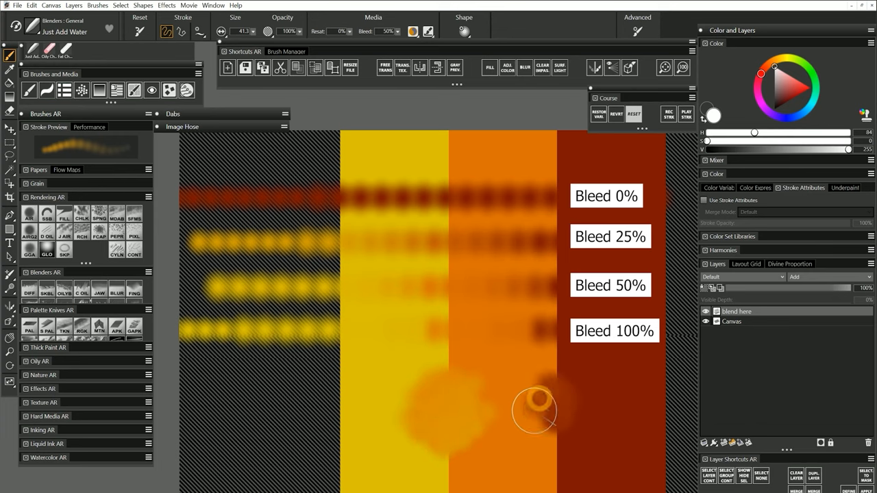
Smudge a blot of colour near the bottom across the orange and dark red stripes.
drag(534, 411, 556, 386)
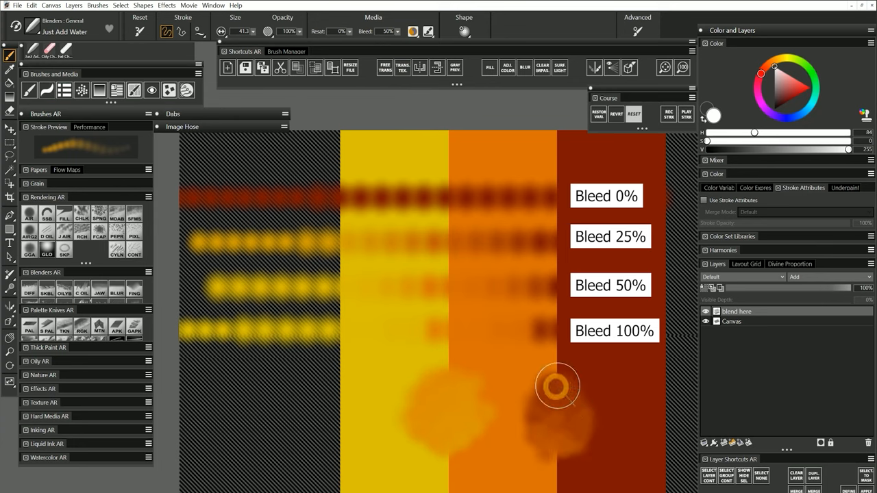
drag(556, 386, 568, 461)
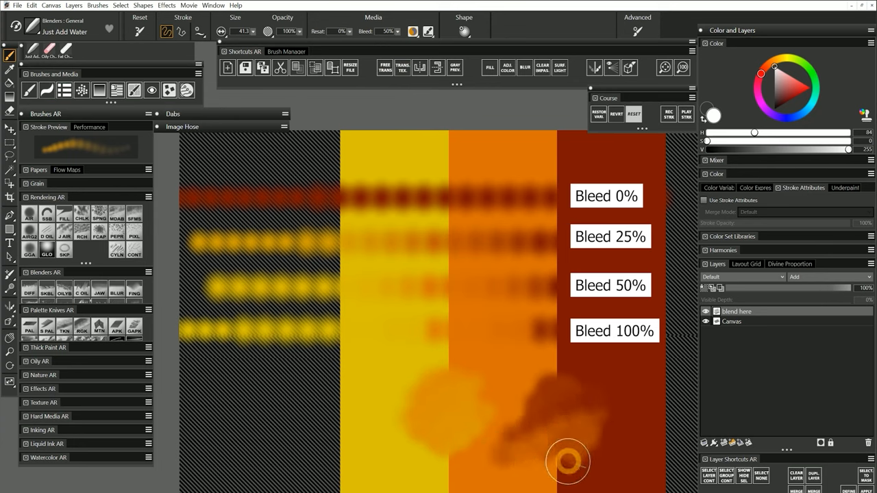
drag(567, 463, 611, 392)
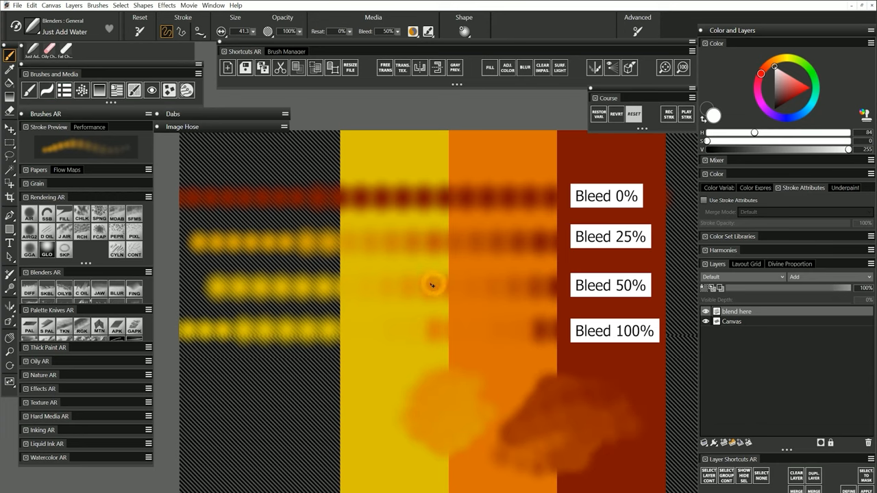
mouse_move(307, 295)
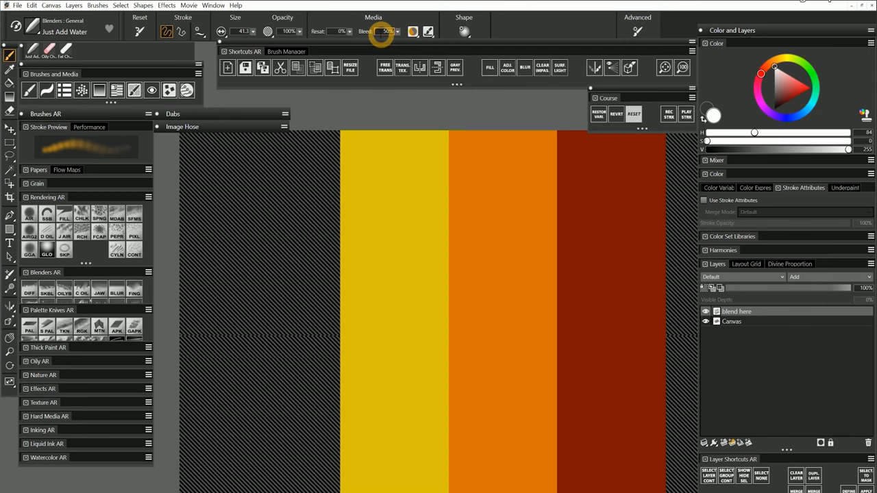
Change the blender's bleed amount for the next labelled comparison stroke.
click(288, 43)
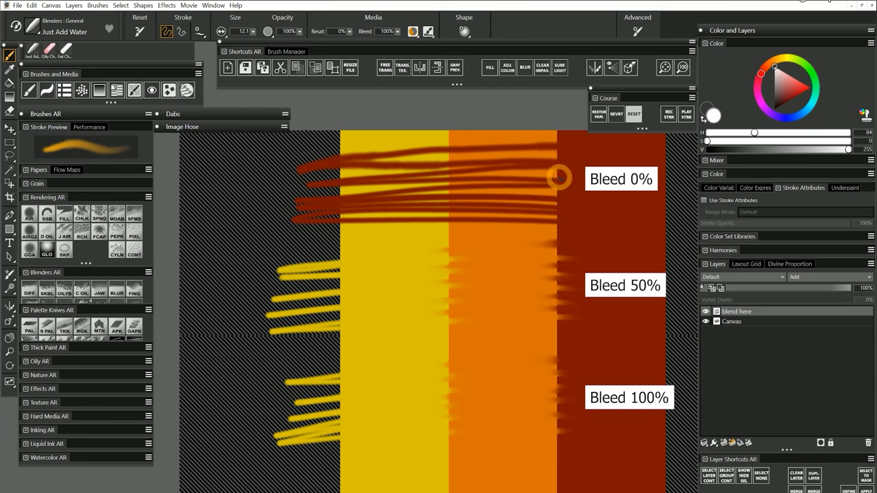
mouse_move(561, 295)
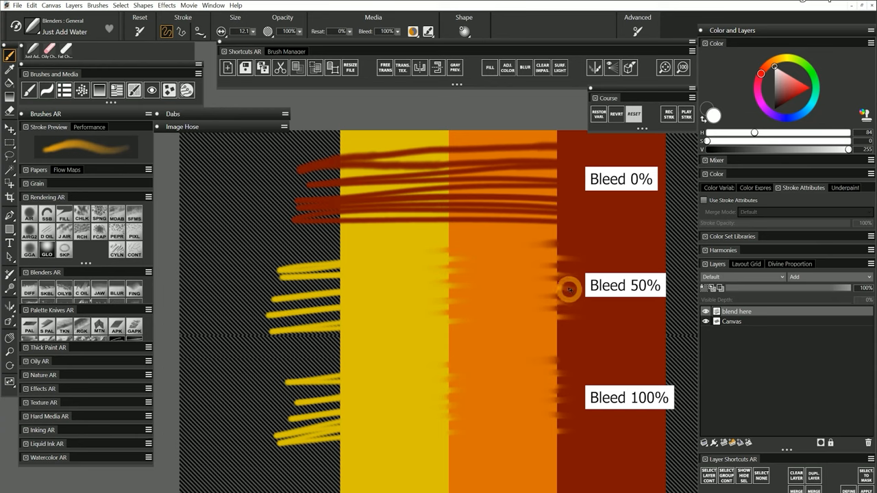
mouse_move(560, 252)
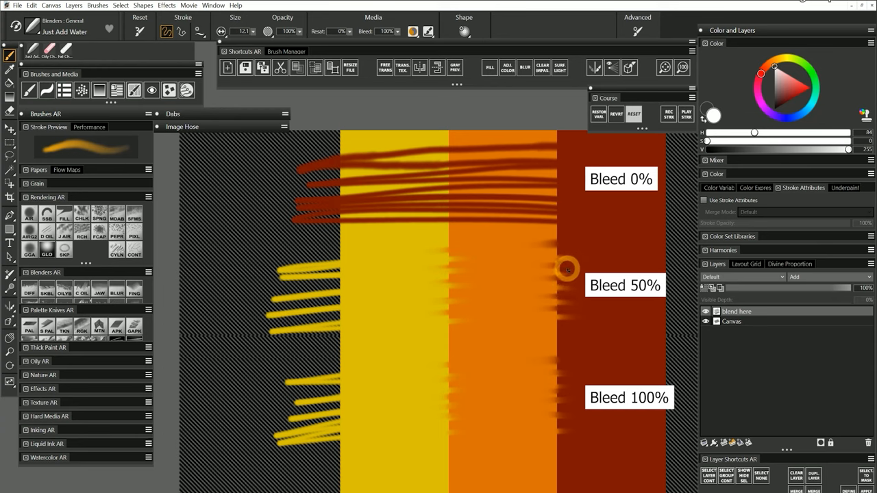
mouse_move(556, 381)
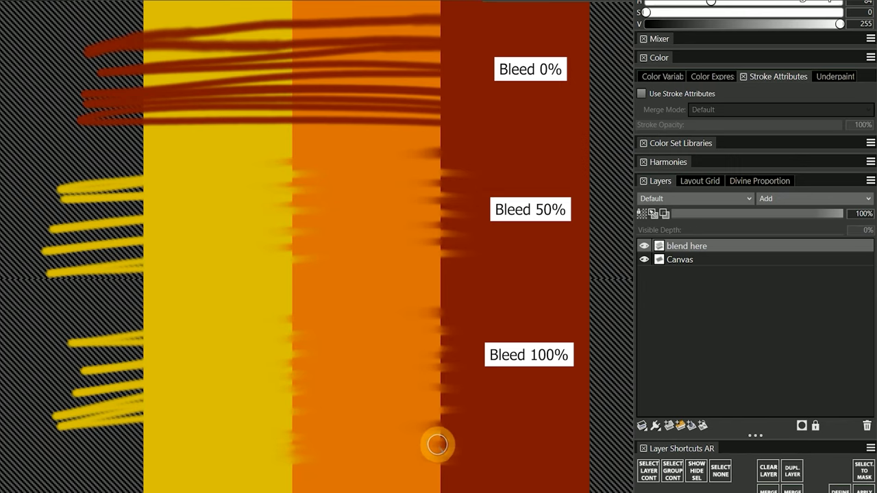
mouse_move(374, 445)
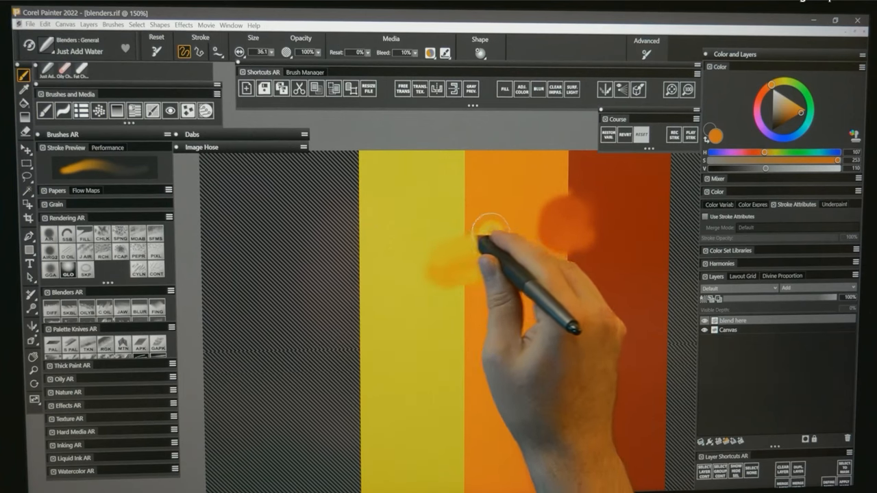
Blend orange into the yellow stripe with the Just Add Water blender.
drag(491, 233, 510, 411)
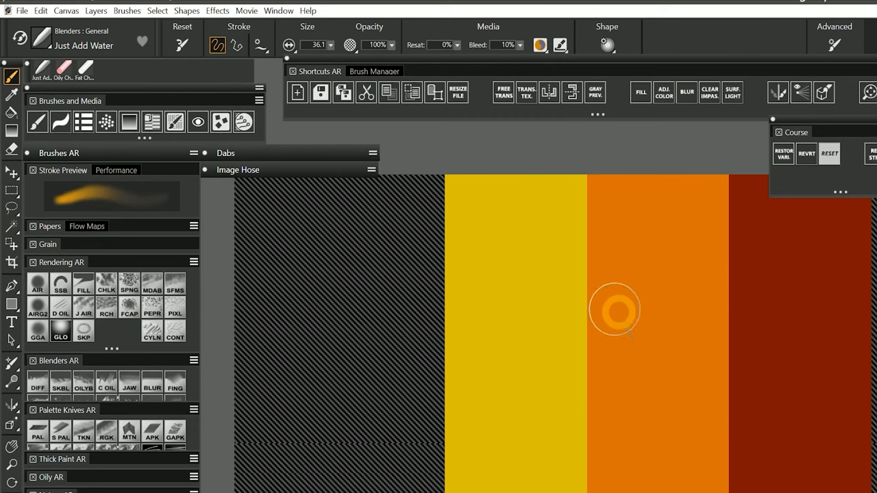
Paint Fat Chalk blending dabs on the striped canvas comparing Bleed 100% with Bleed 10%.
click(85, 68)
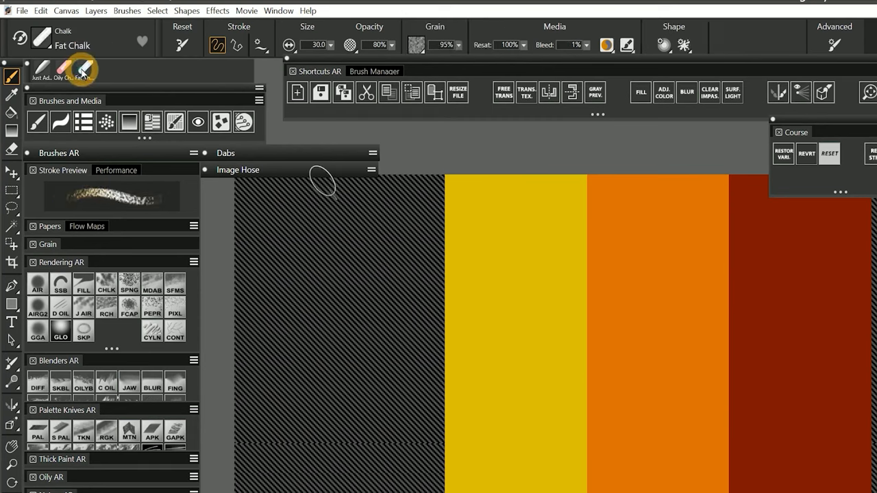
click(220, 44)
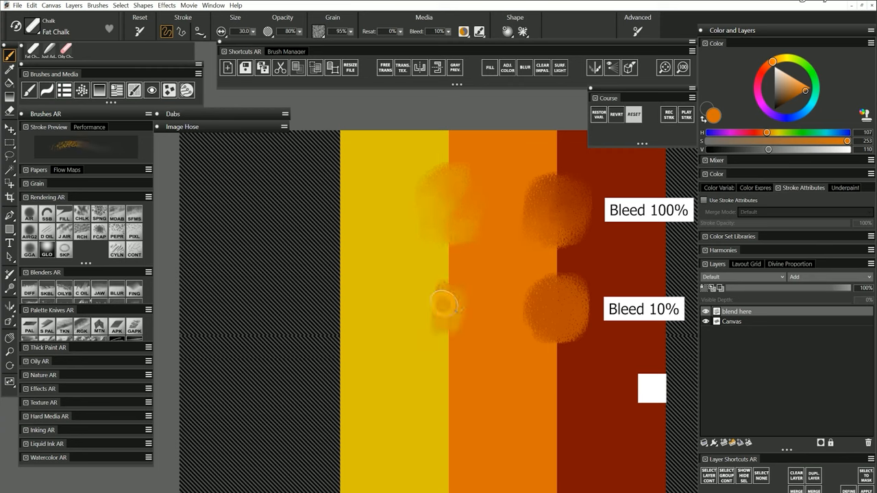
drag(446, 304, 386, 354)
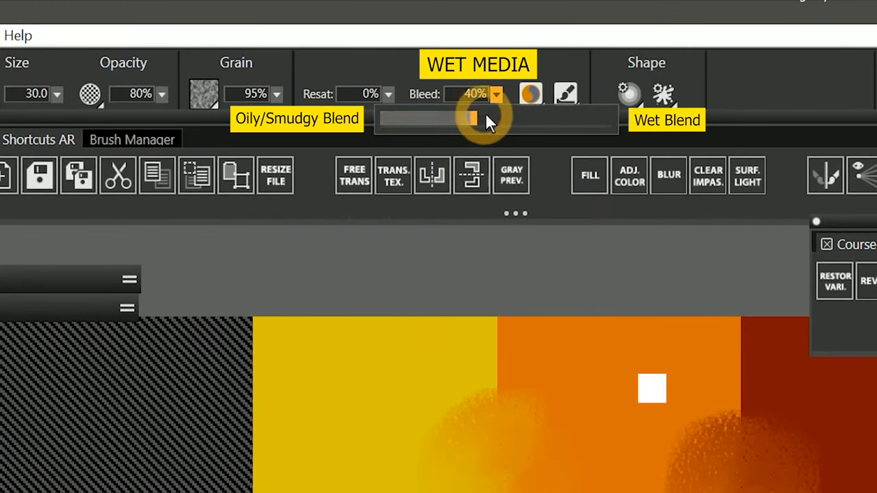
Sweep the Fat Chalk Bleed slider up toward wet blending, then down to 9% for dry media.
drag(472, 117, 594, 118)
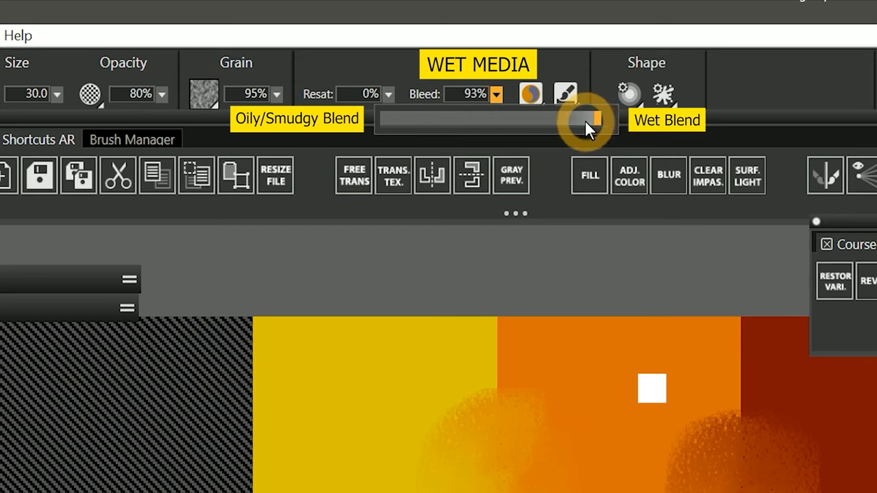
drag(596, 118, 400, 118)
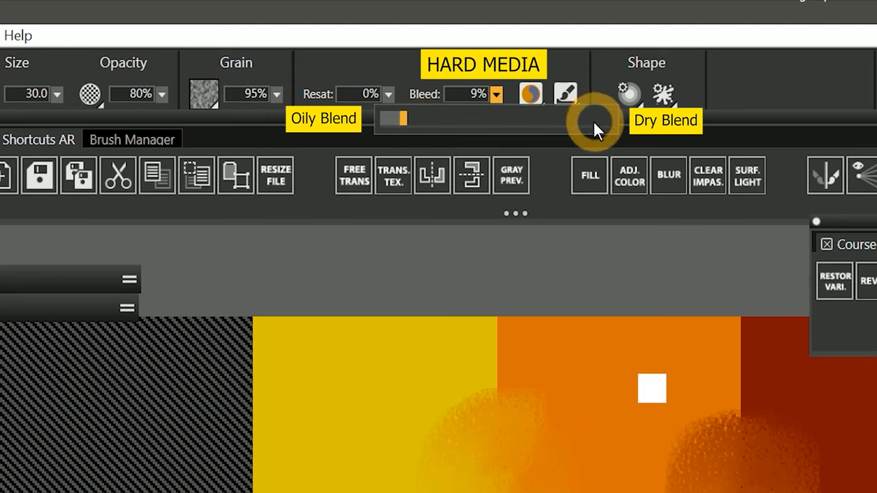
mouse_move(582, 134)
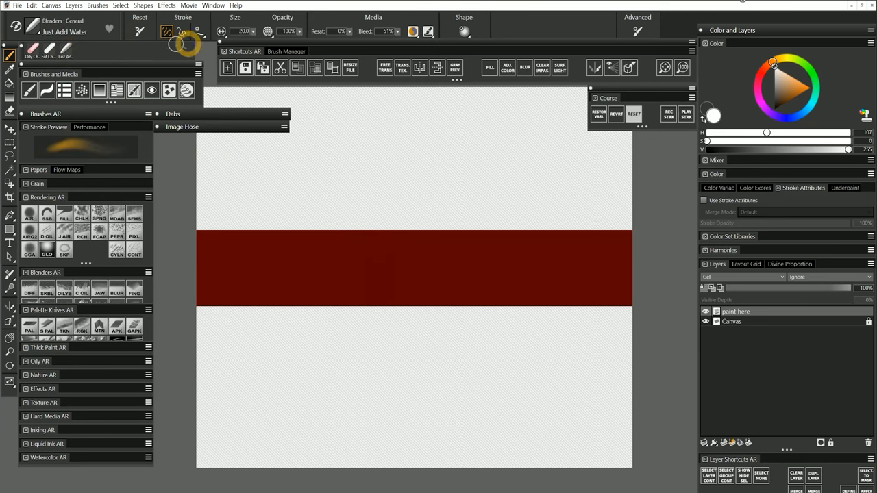
Paint curved yellow test strokes into the red band at different Resat values and adjust Resat.
click(811, 89)
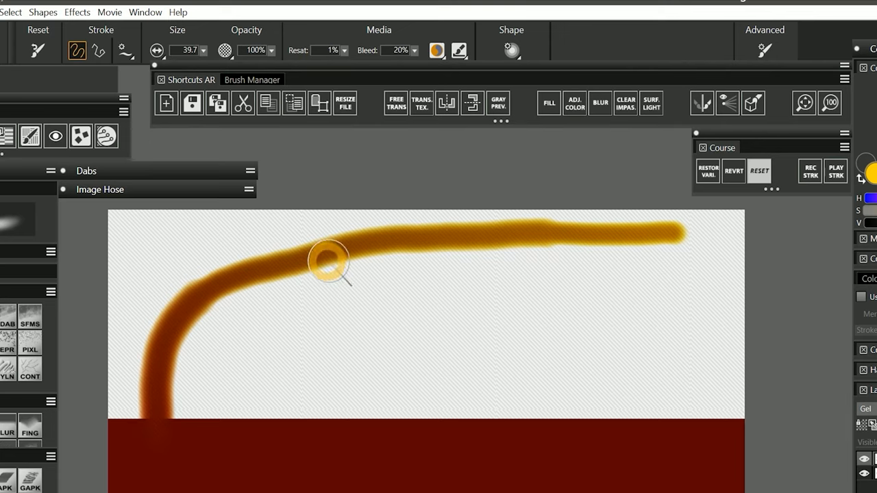
mouse_move(191, 391)
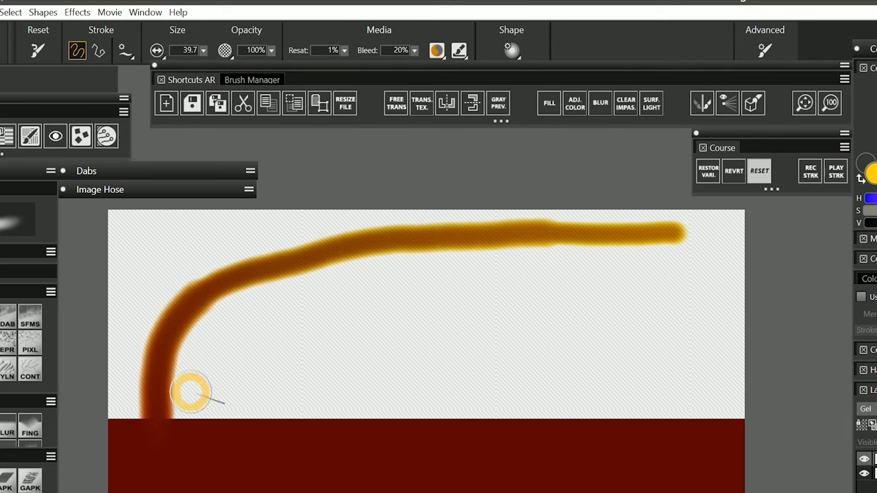
mouse_move(356, 260)
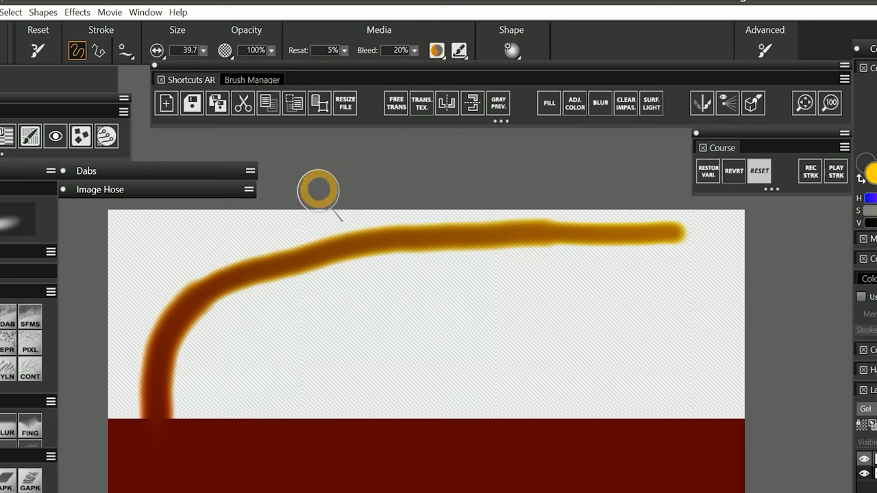
drag(158, 425, 465, 281)
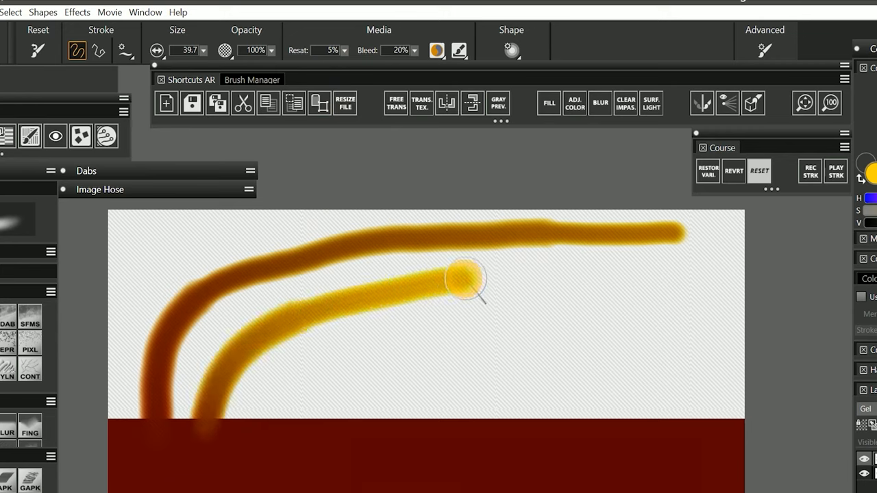
drag(466, 280, 657, 280)
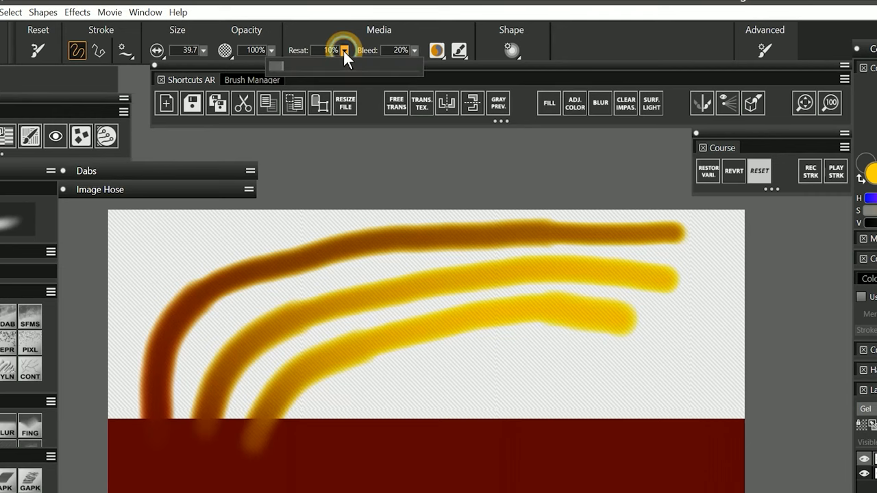
drag(344, 52, 326, 66)
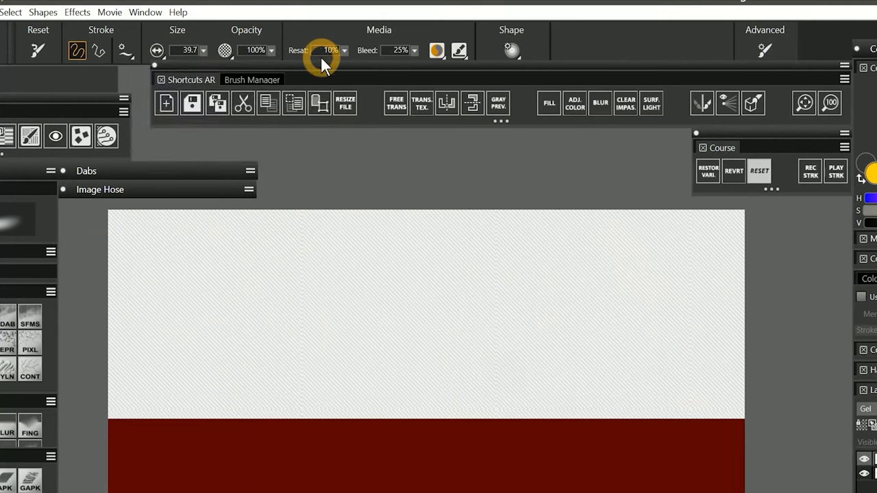
mouse_move(391, 49)
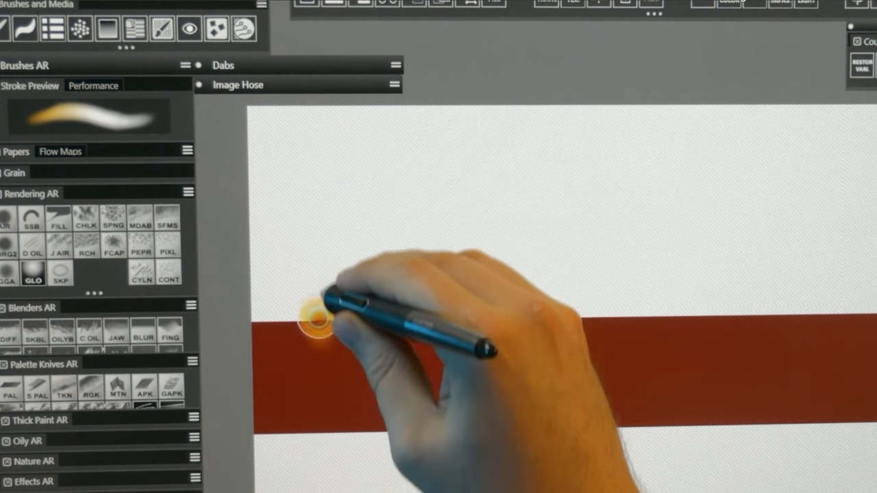
Paint vertical yellow strokes into the red band at Bleed 25%, 50% and 100%.
drag(315, 328, 313, 126)
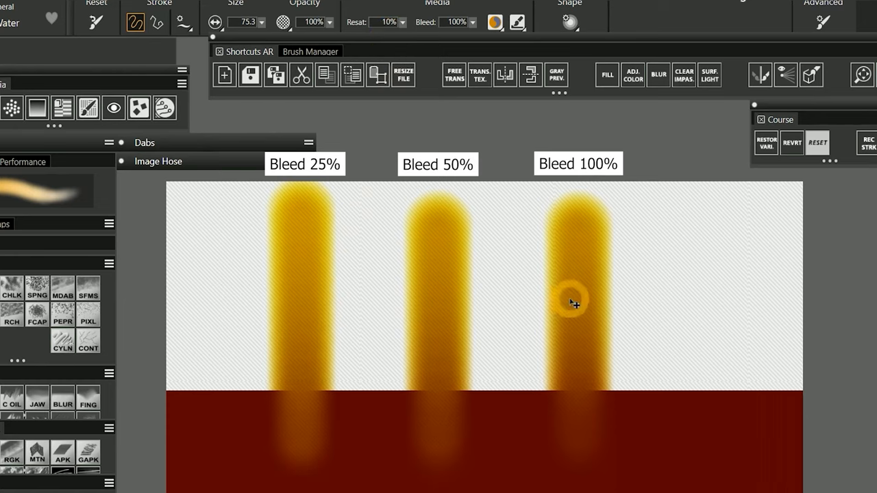
mouse_move(299, 444)
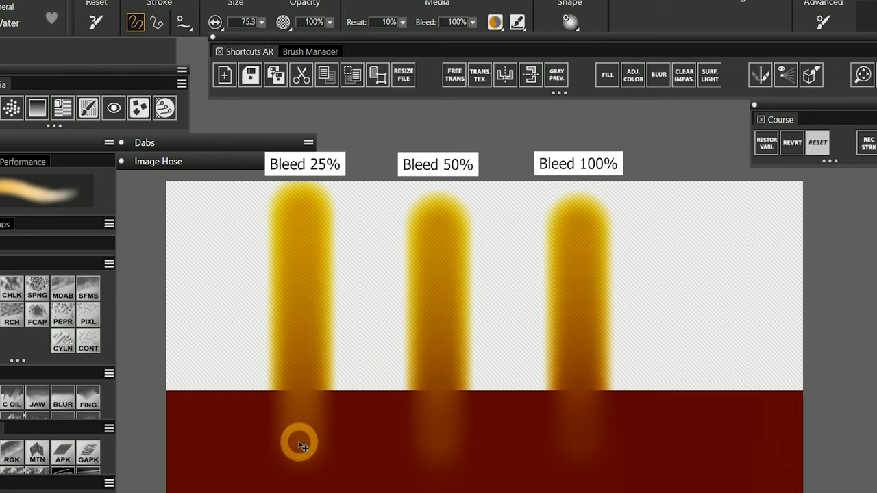
mouse_move(446, 441)
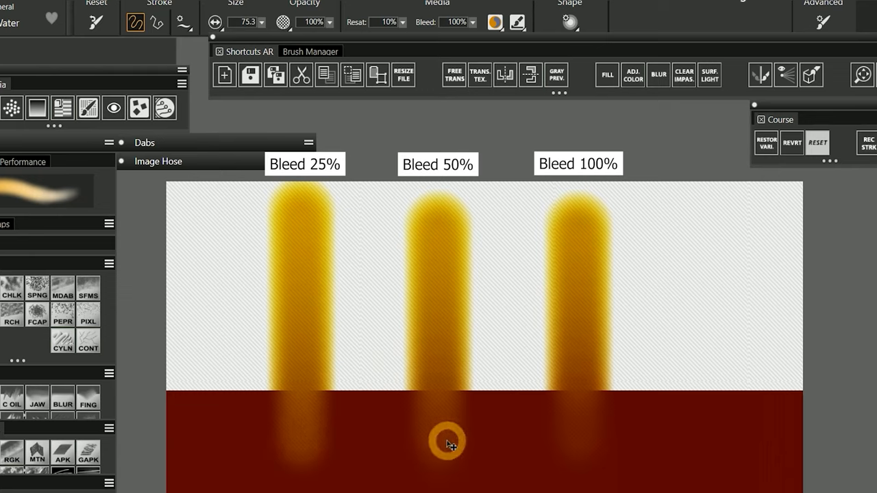
mouse_move(454, 441)
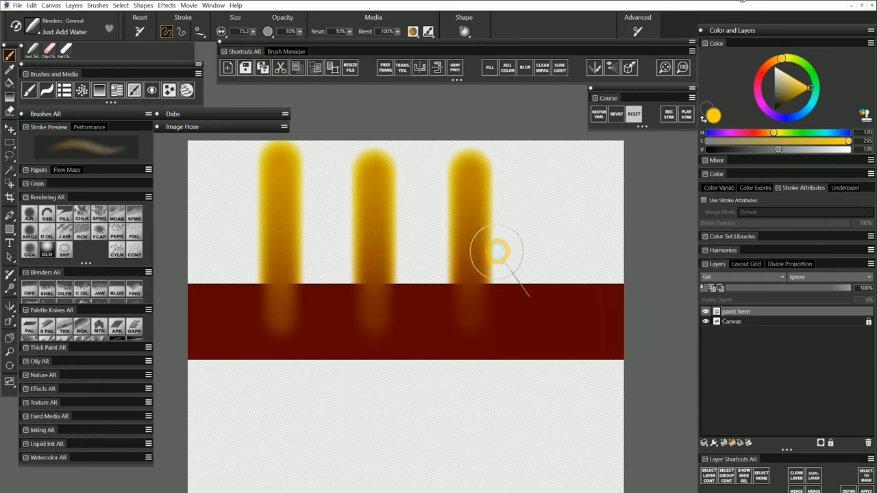
Add a fourth faint yellow stroke with a smear at Bleed 100%, then show the blending preset list.
drag(496, 253, 564, 257)
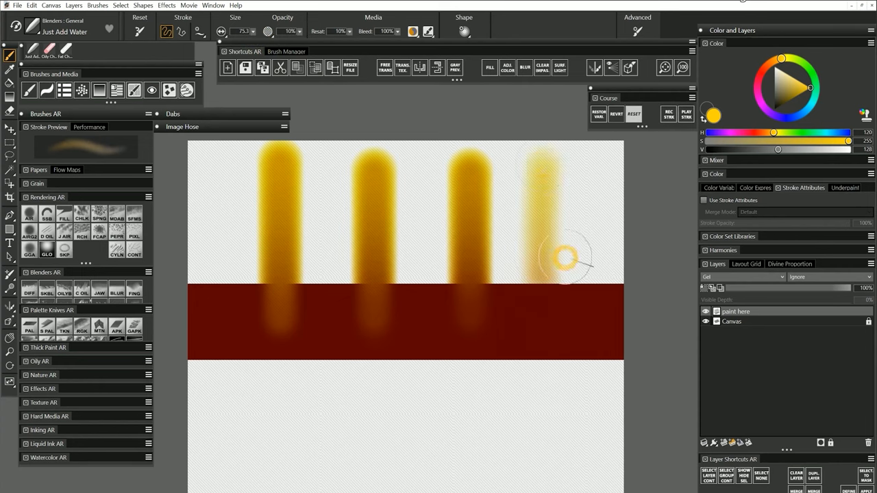
drag(565, 257, 582, 340)
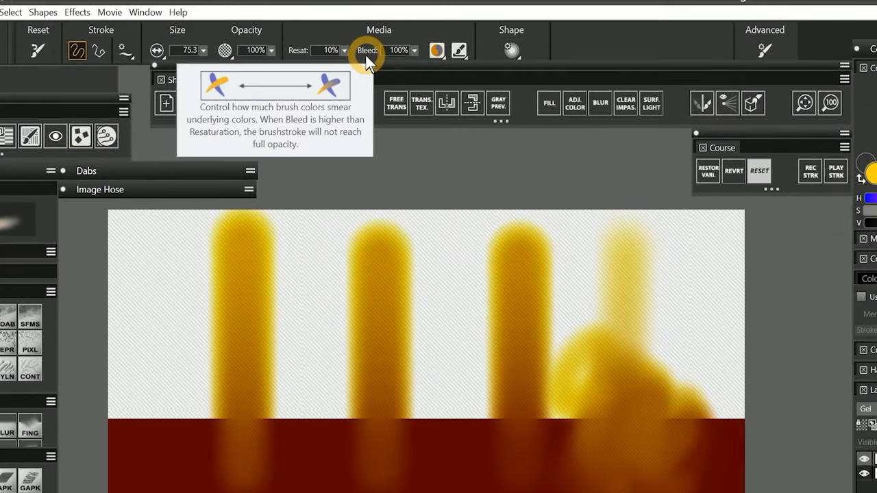
click(437, 50)
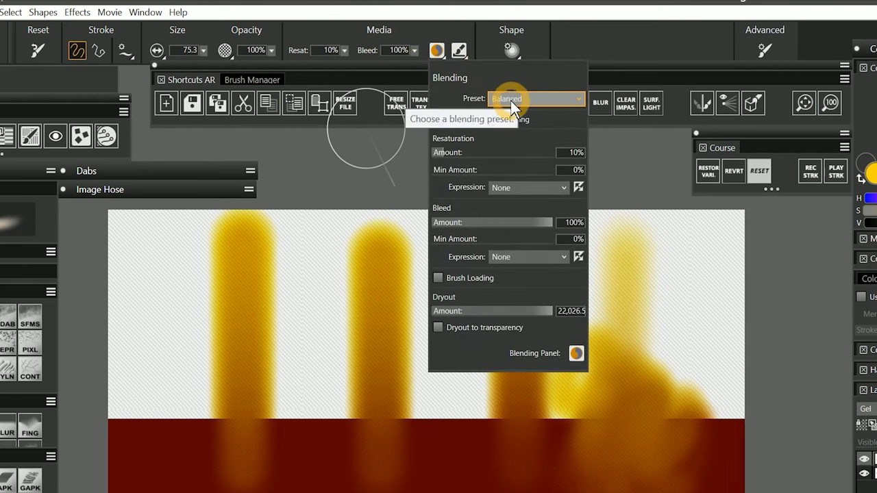
click(536, 99)
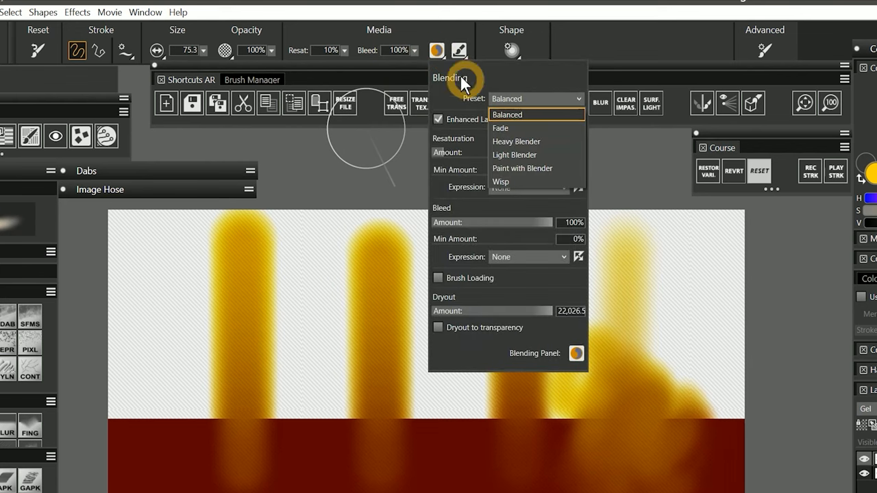
mouse_move(377, 62)
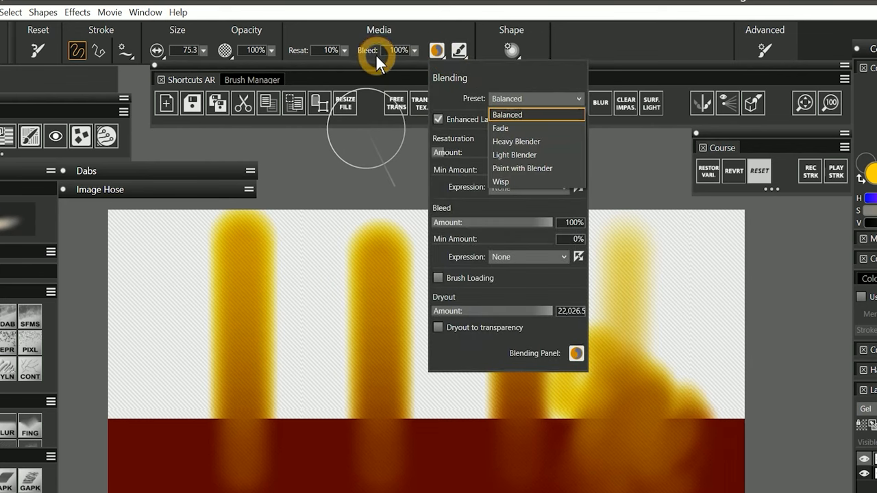